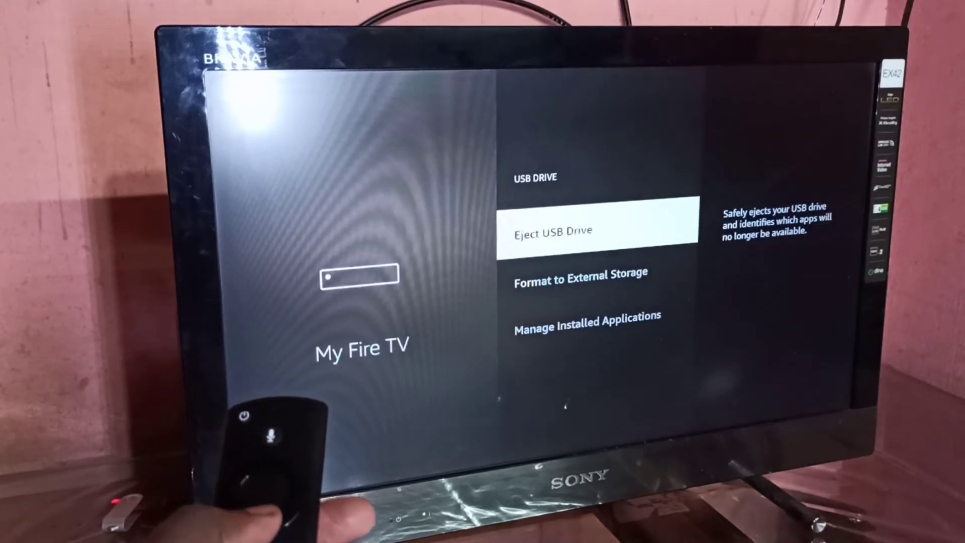
# Move the highlight from Eject USB Drive down to Format to External Storage
pyautogui.press('Down')
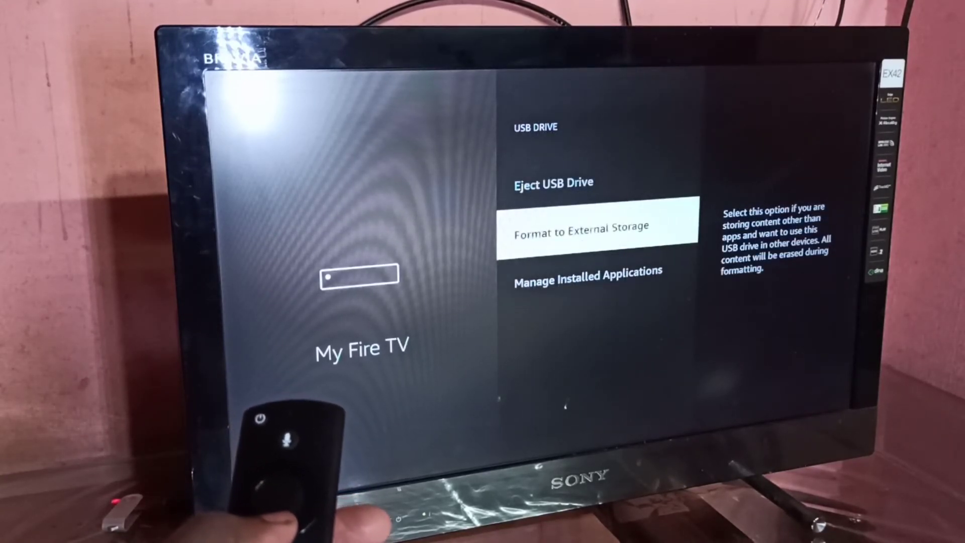